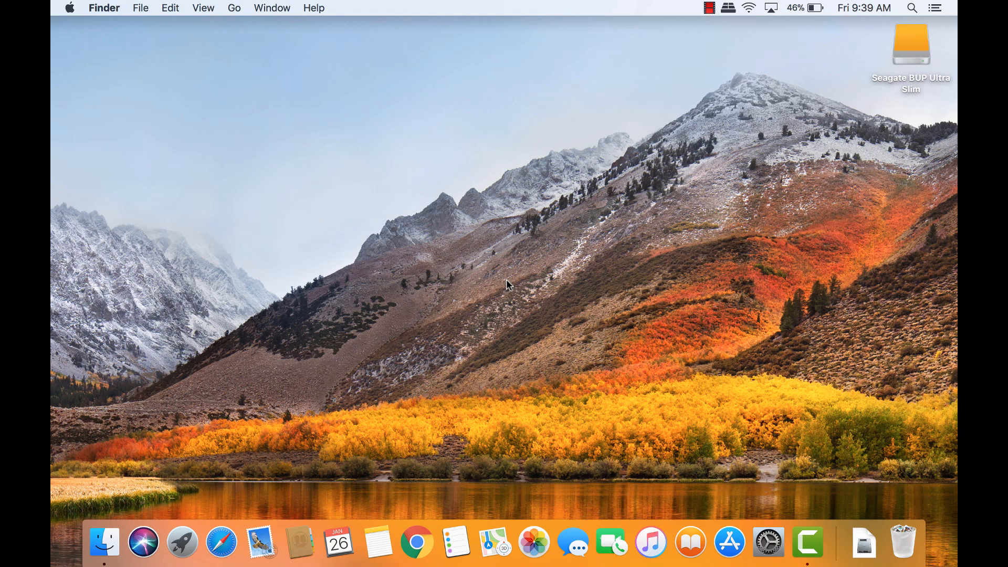
mouse_move(386, 205)
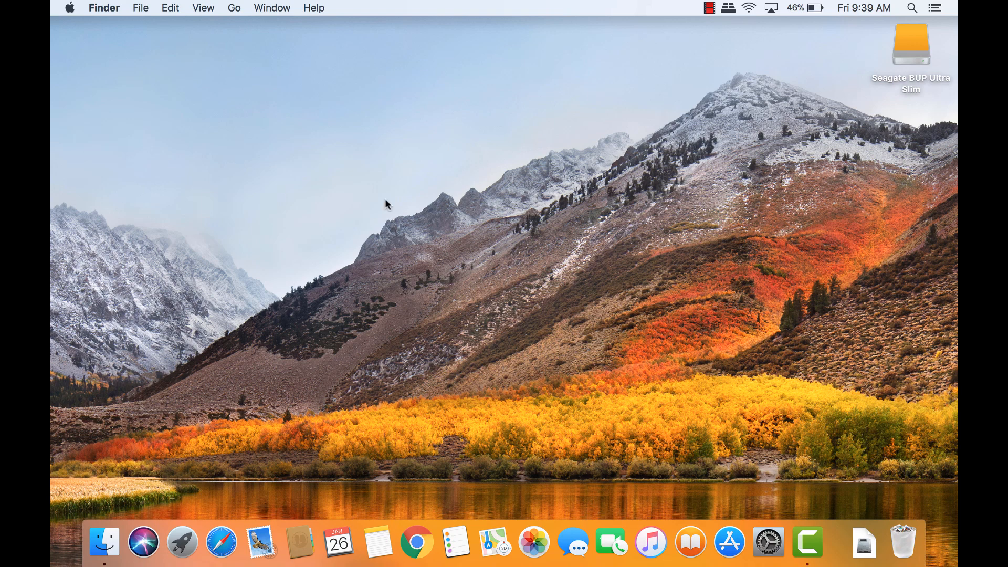
Step: Open the Utilities folder from Finder's Go menu and select Disk Utility
click(234, 8)
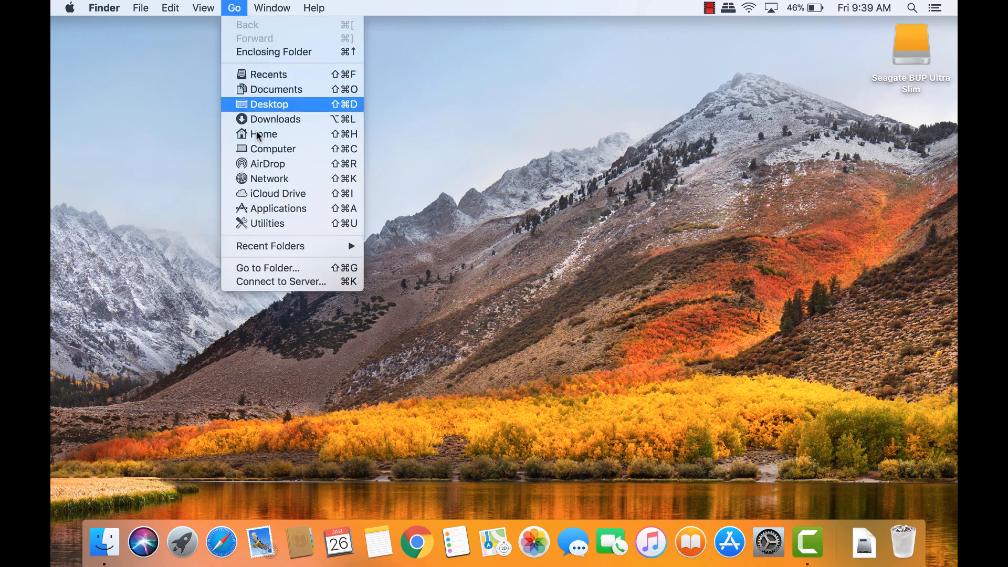
mouse_move(265, 223)
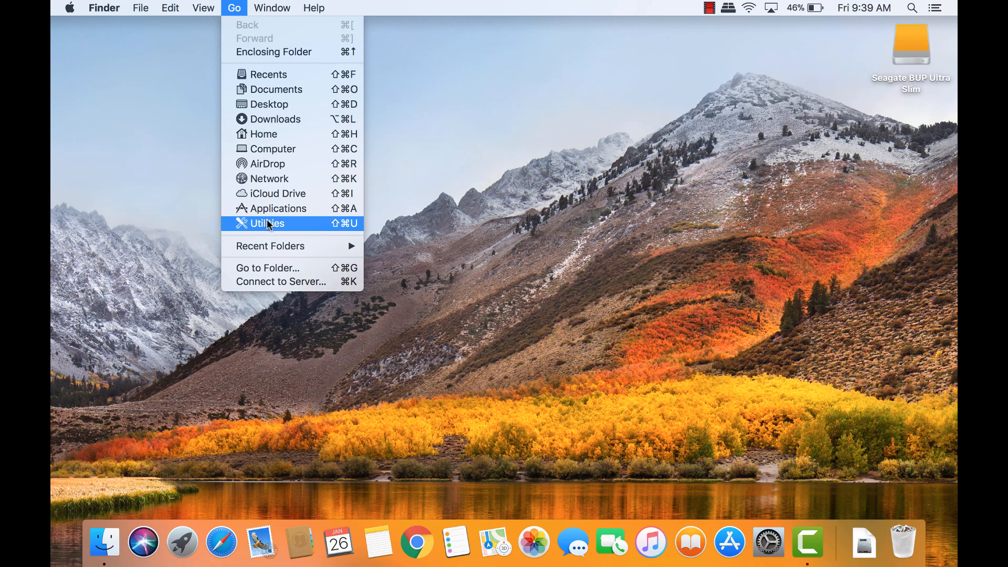
click(265, 223)
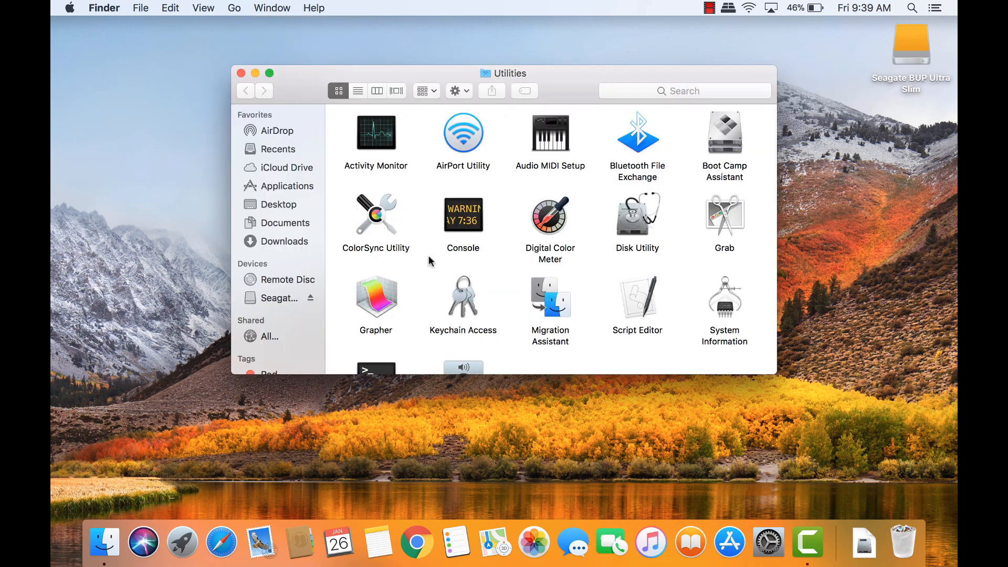
click(637, 214)
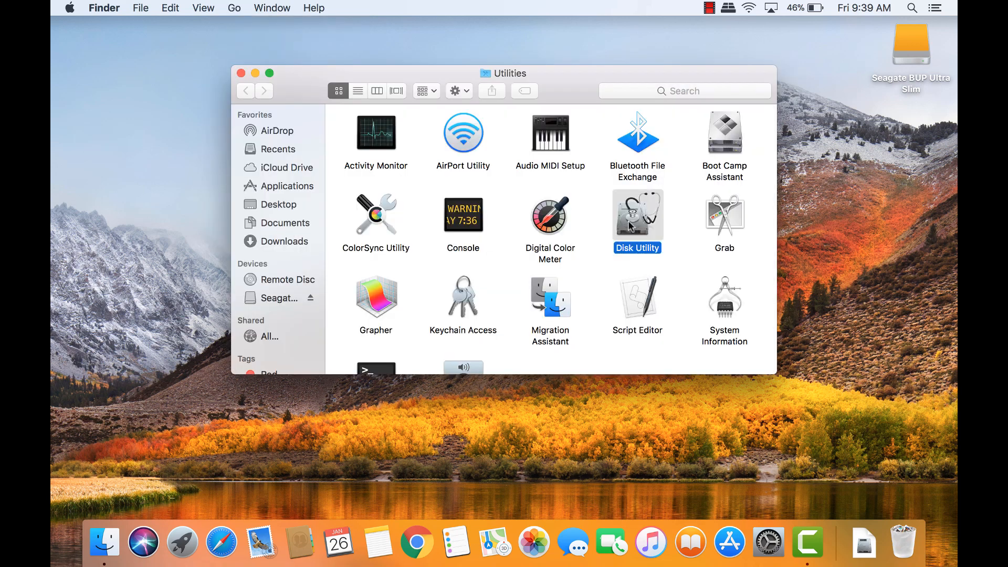
Step: Launch Disk Utility and view the Seagate BUP Ultra Slim drive's Windows NT format
double_click(636, 216)
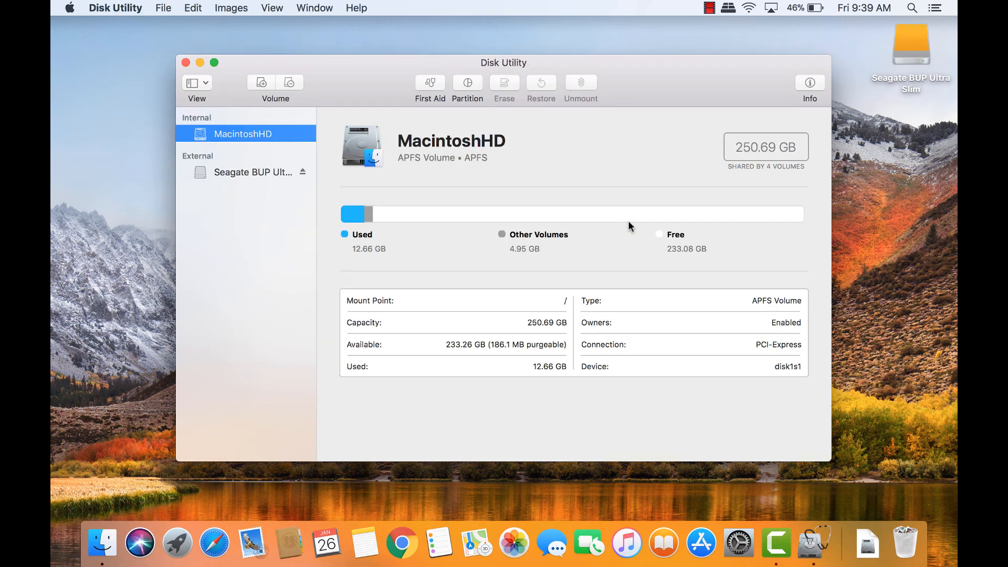
mouse_move(243, 183)
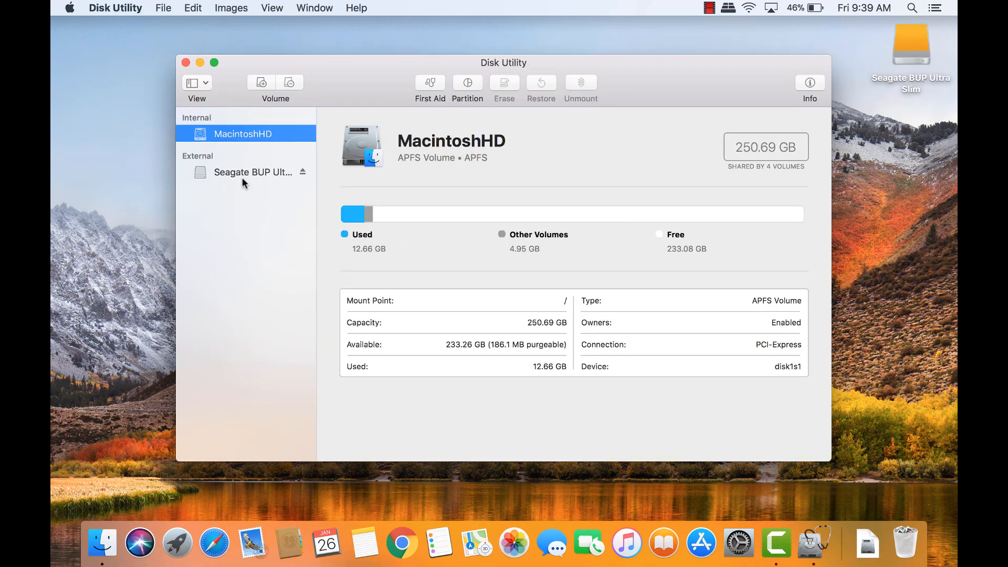
click(252, 172)
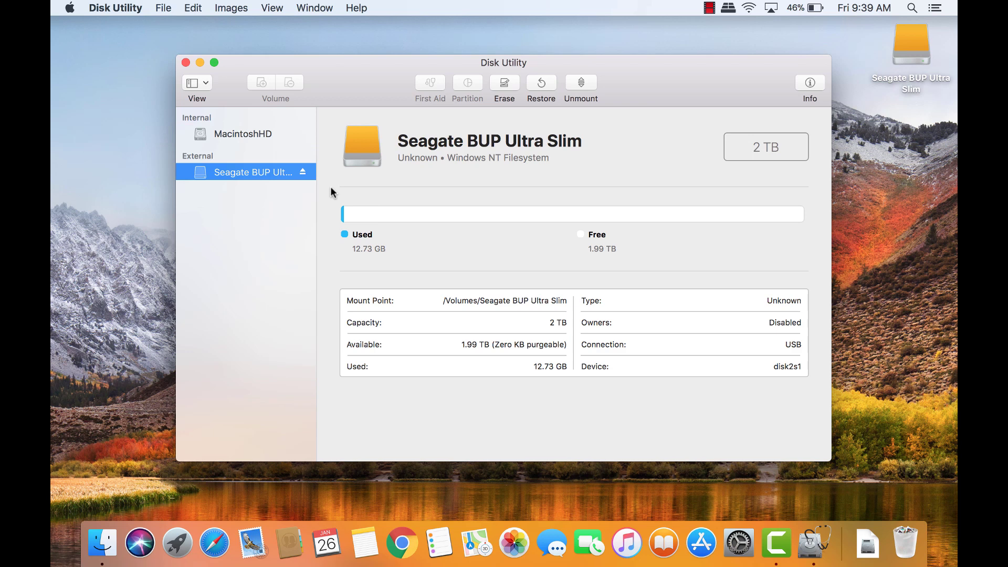
mouse_move(542, 161)
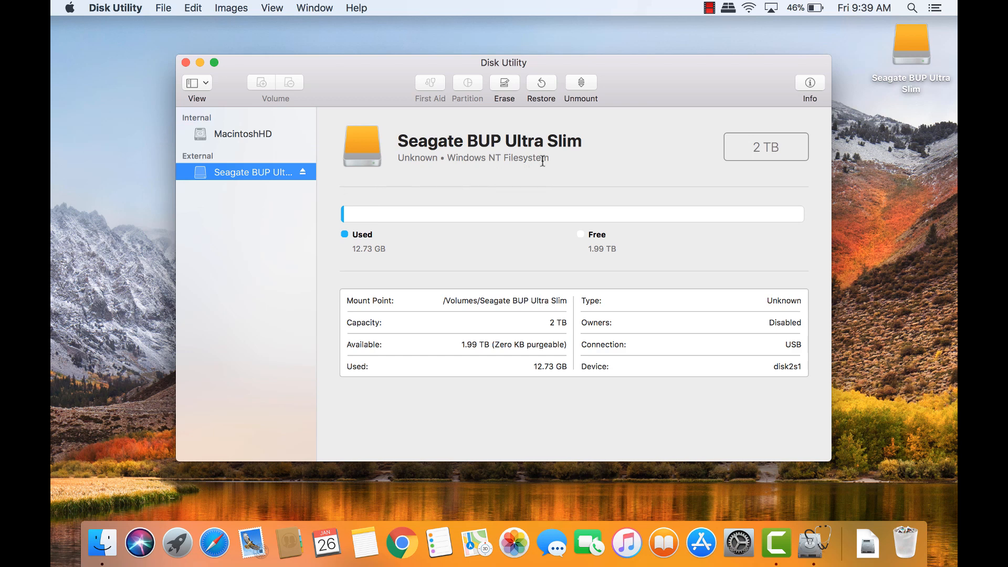
mouse_move(450, 172)
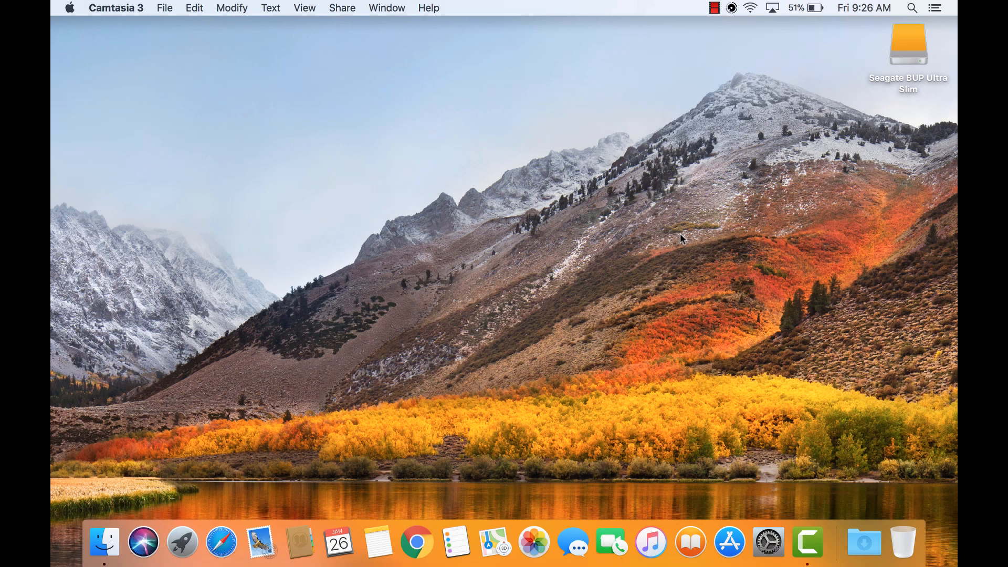
mouse_move(416, 543)
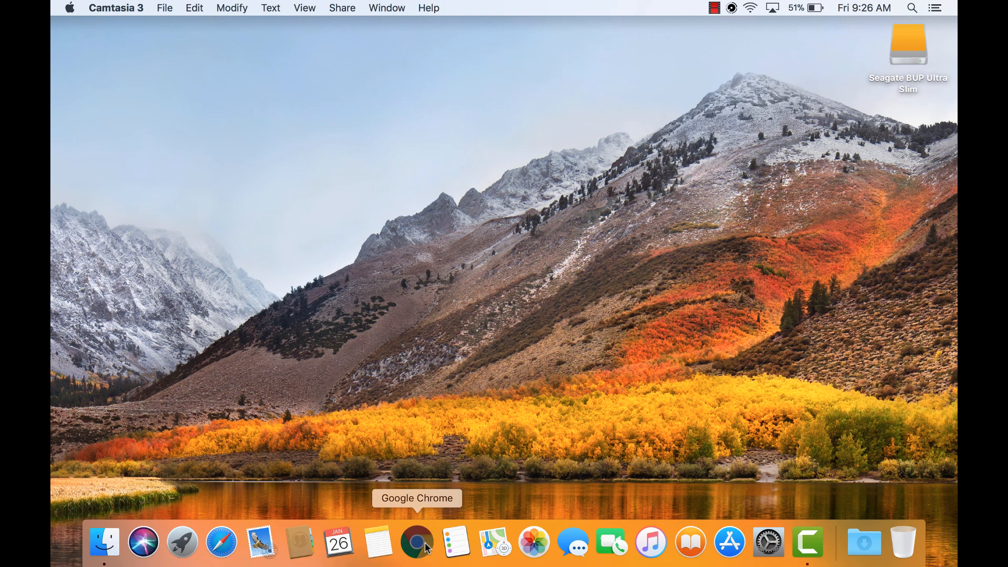
Step: Search 'seagate paragon for mac' in Chrome and download NTFS_for_Mac.dmg from Seagate
click(416, 541)
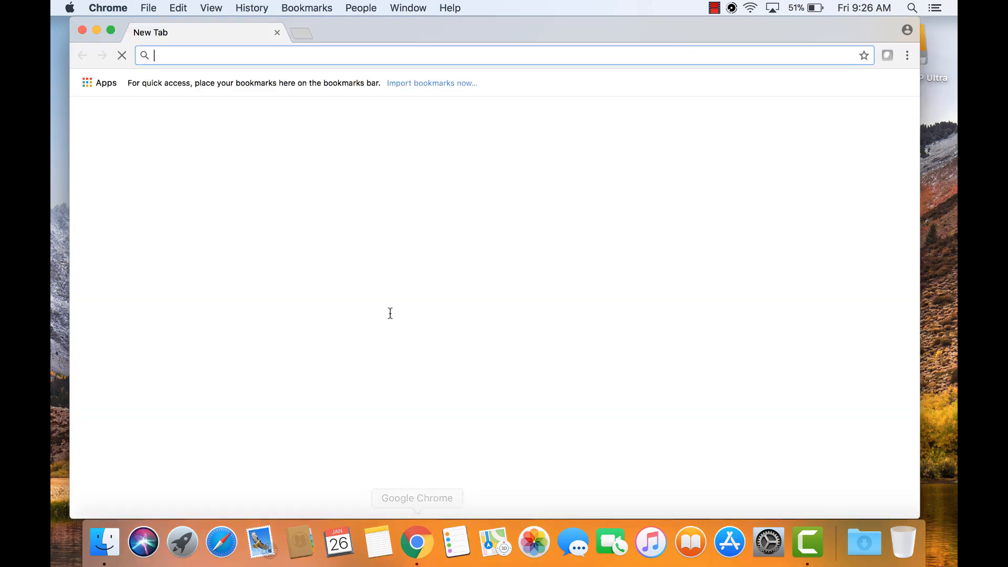
text(seagate paragon for mac)
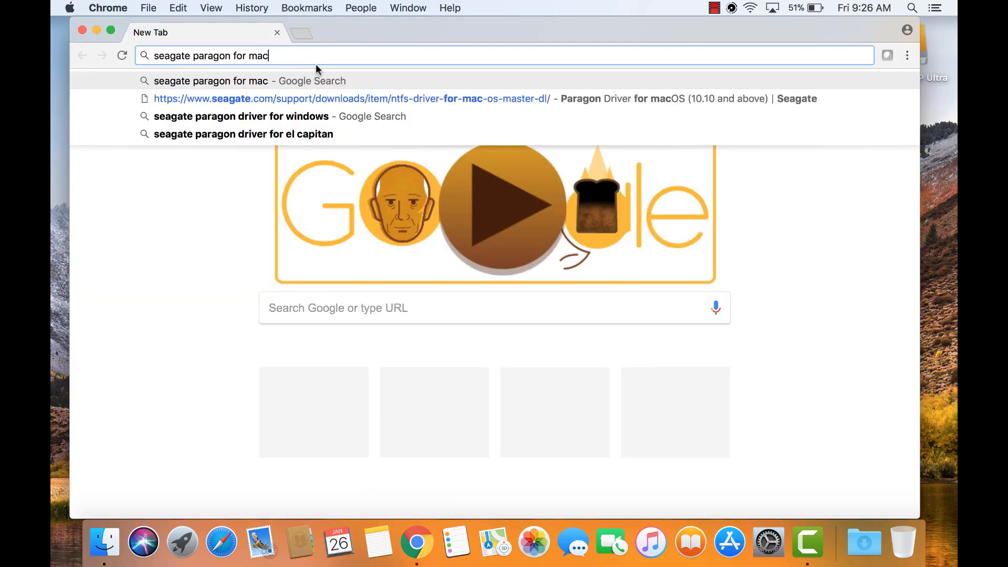
key(Return)
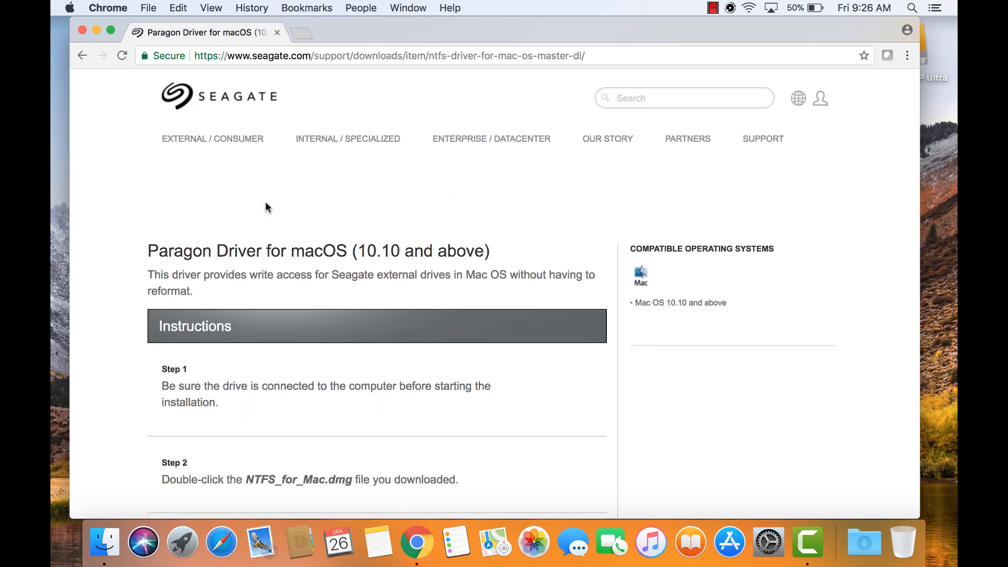
scroll(down, 3)
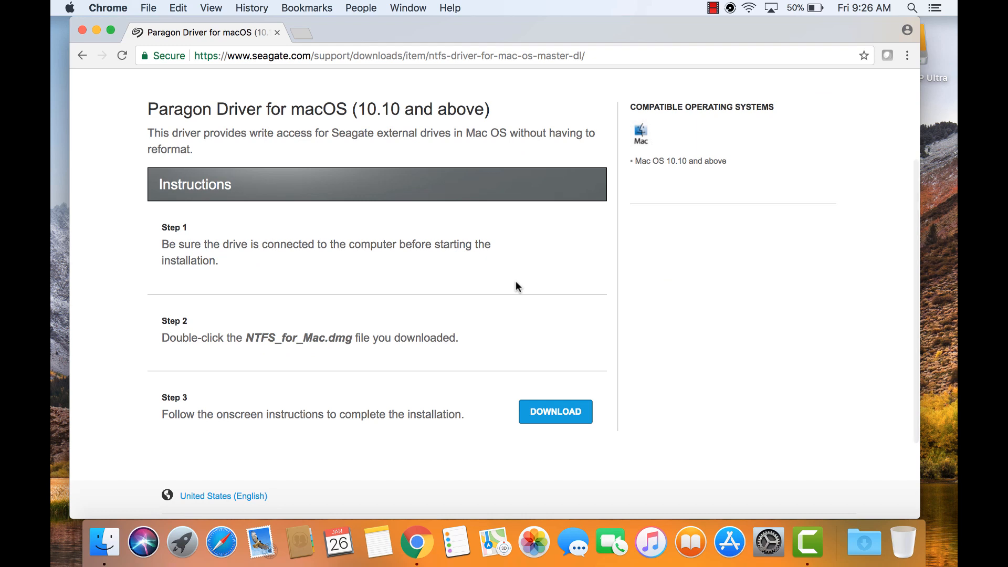
click(554, 412)
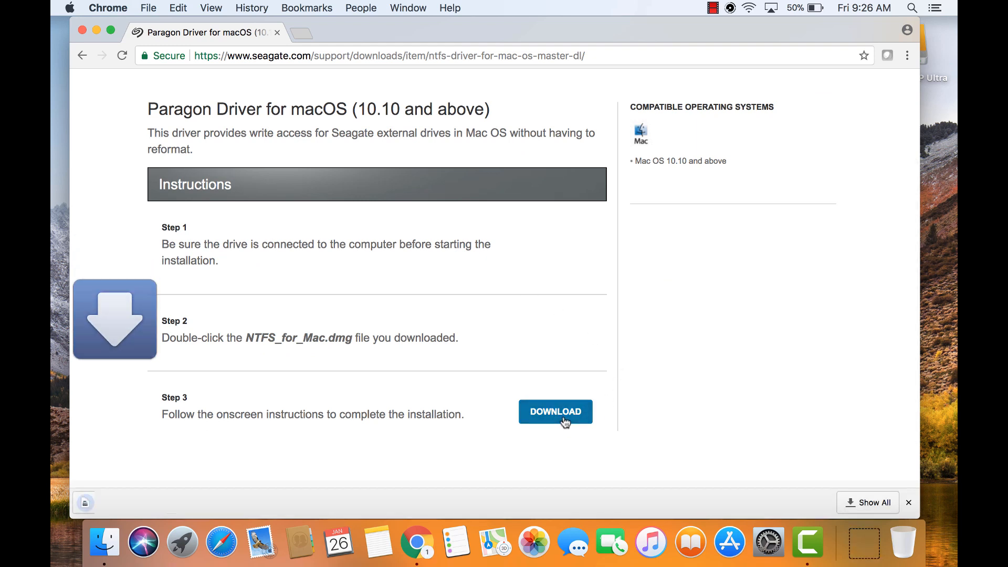
click(555, 411)
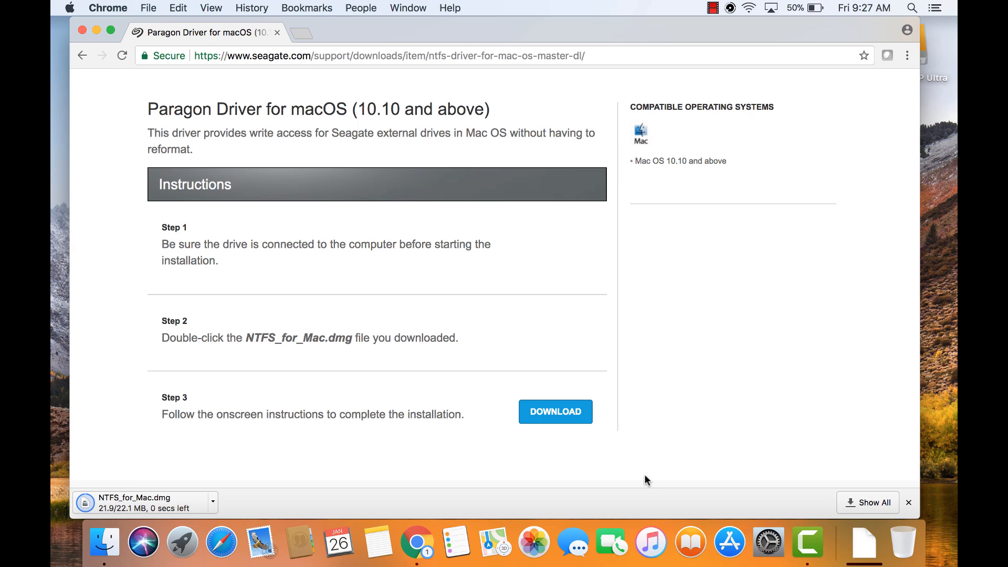
mouse_move(622, 437)
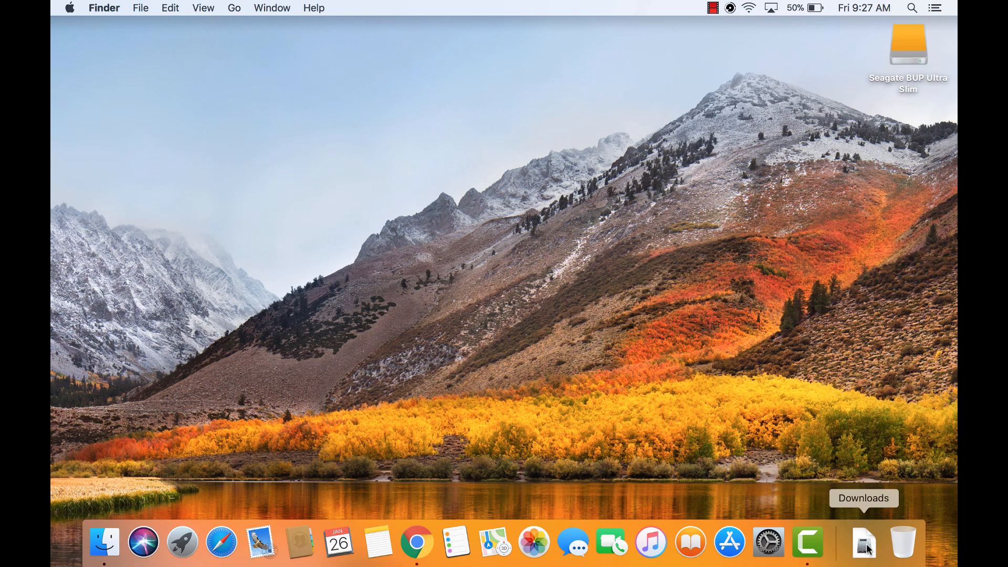
Step: Open NTFS_for_Mac.dmg from Downloads and confirm launching the Paragon installer
click(864, 542)
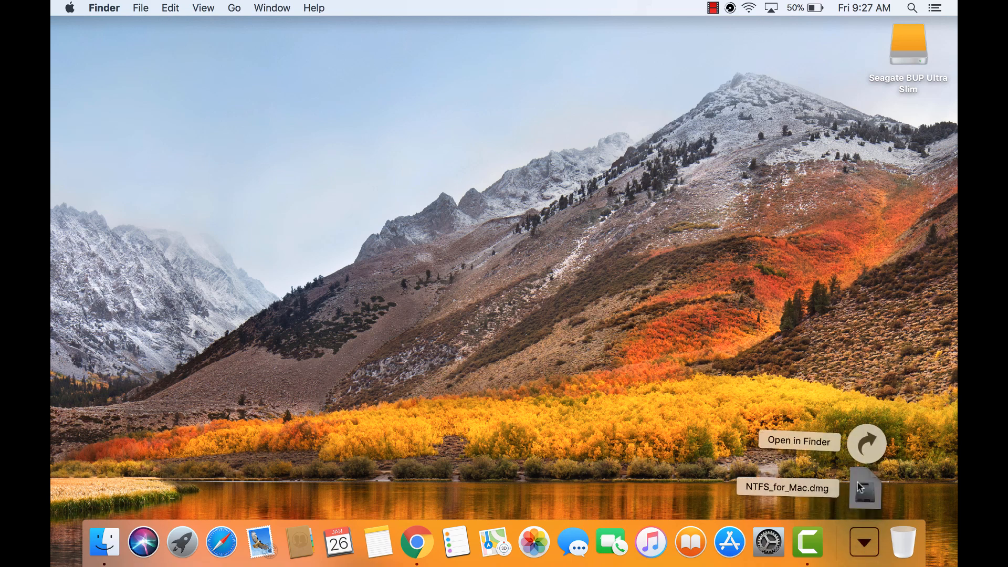
click(863, 486)
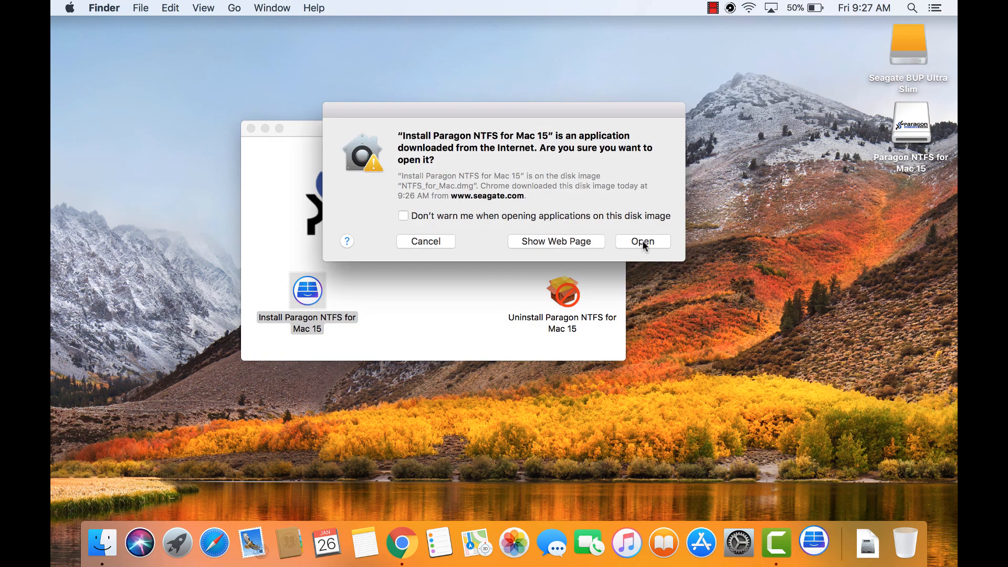
click(642, 241)
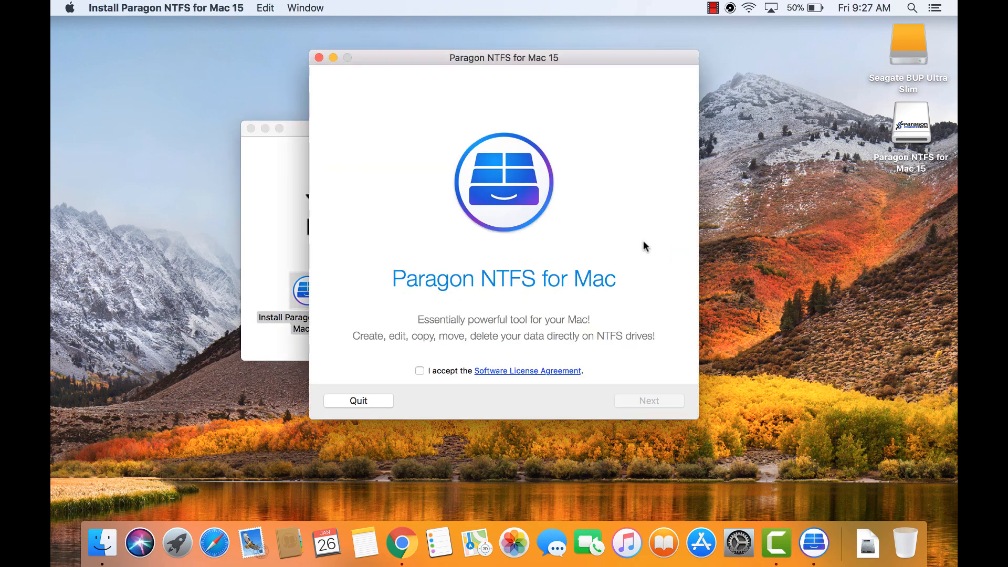
Step: Accept the license agreement and enter the password to install the helper tool
click(419, 371)
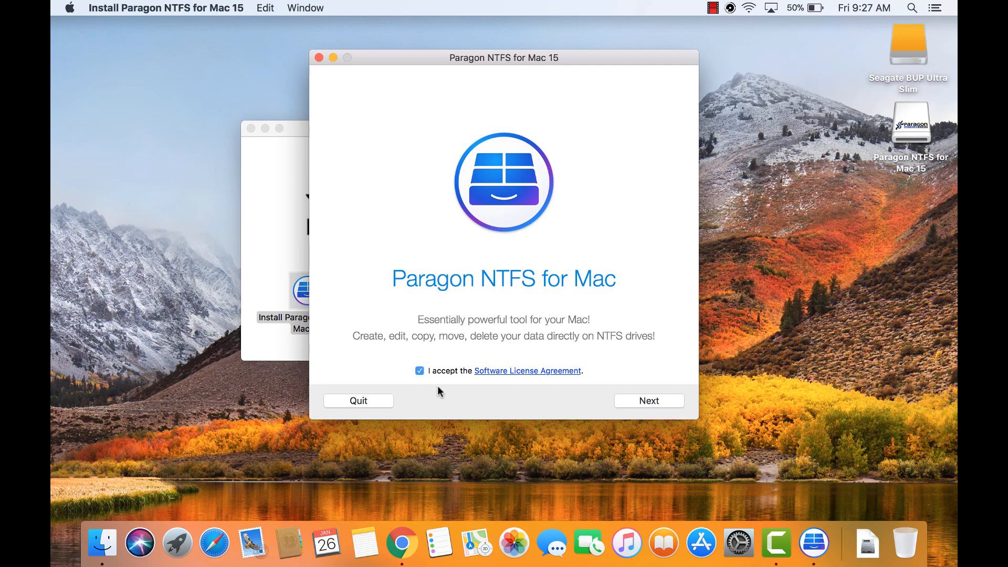
click(649, 401)
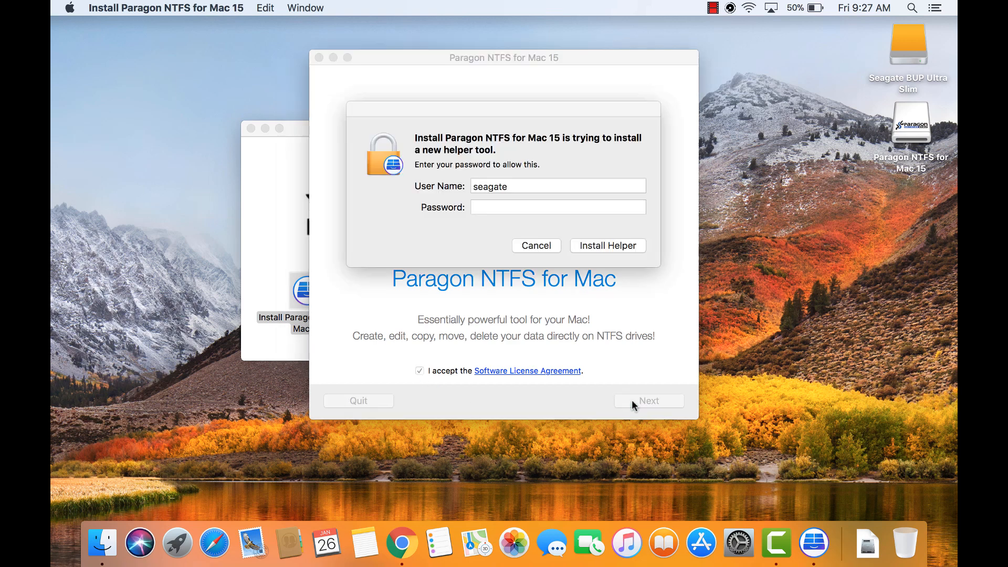
text(••)
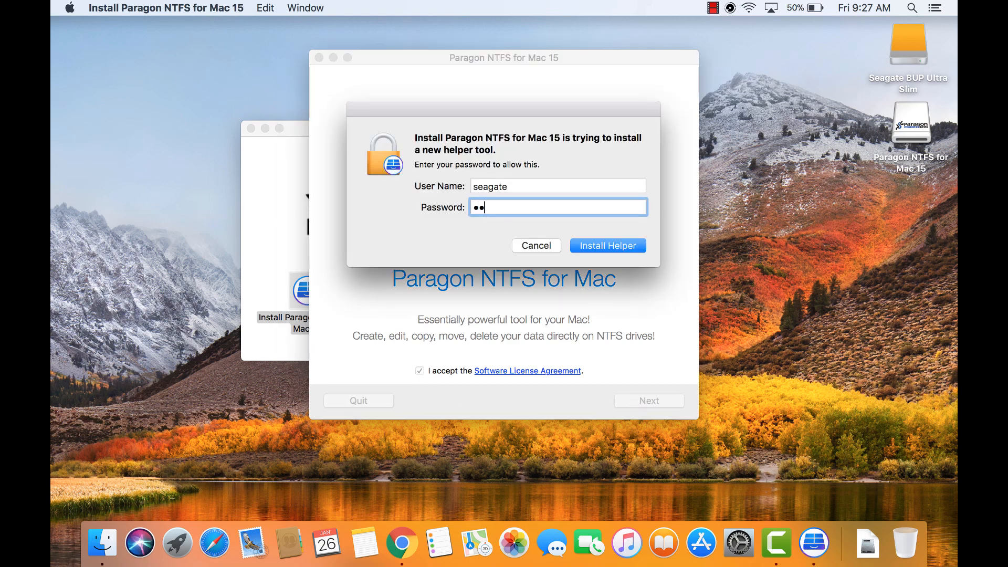
text(••••)
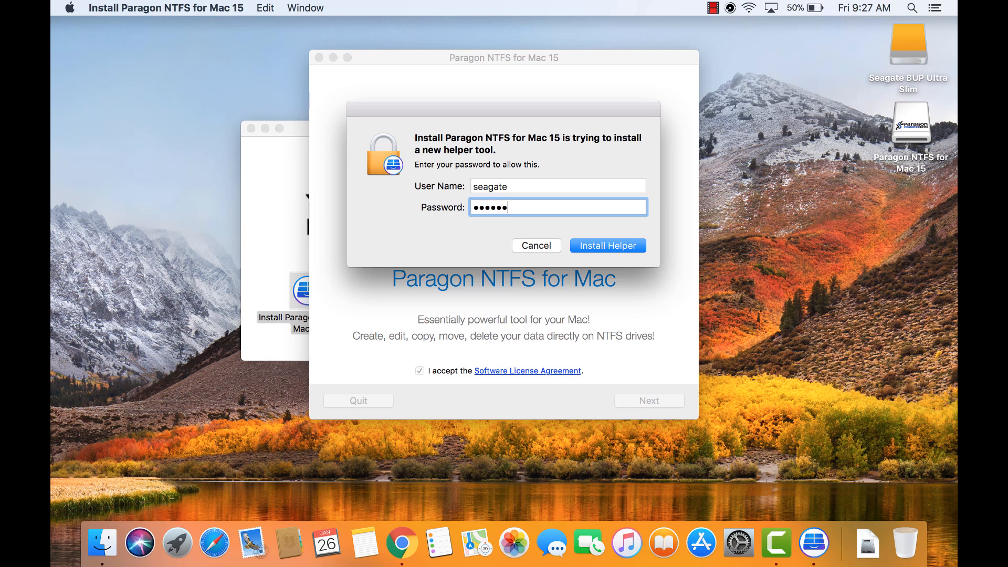
click(606, 245)
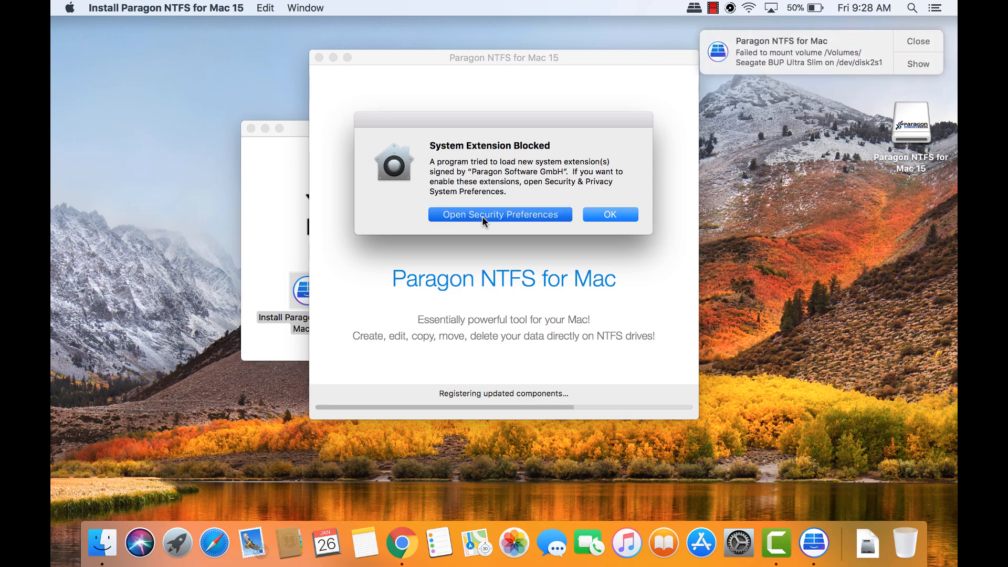
Step: Allow Paragon Software GmbH's extension in Security & Privacy, then close the window
click(500, 214)
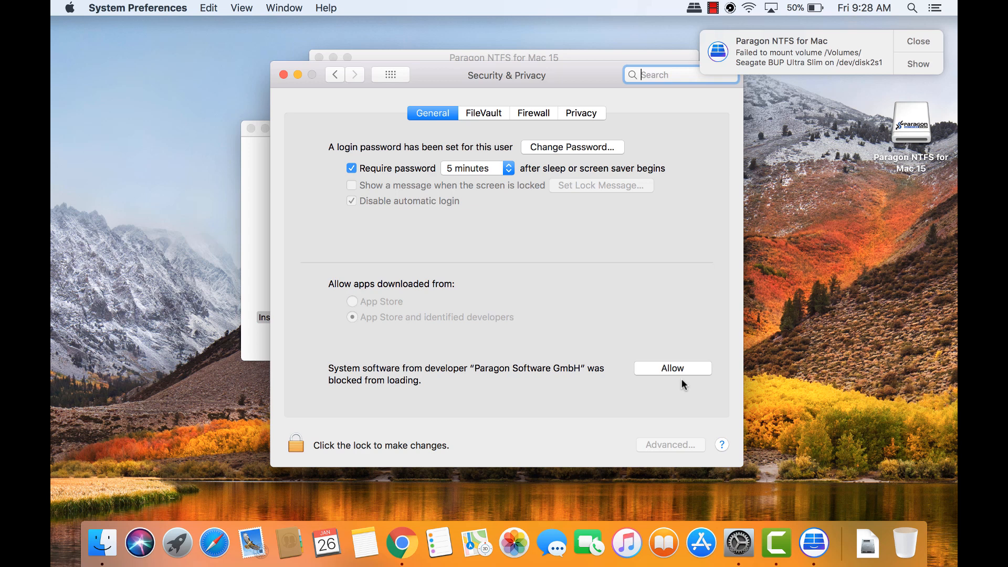
mouse_move(664, 368)
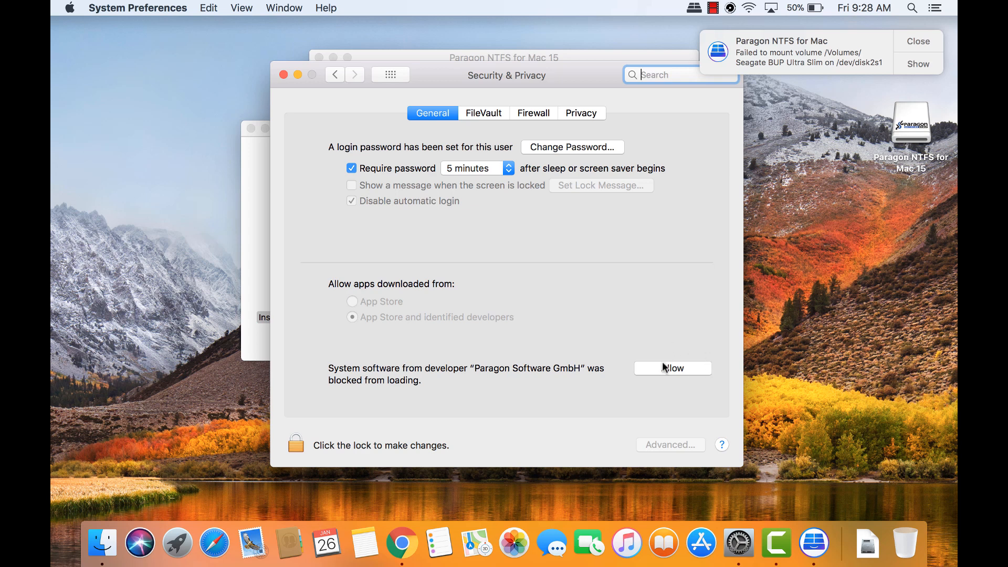
click(673, 368)
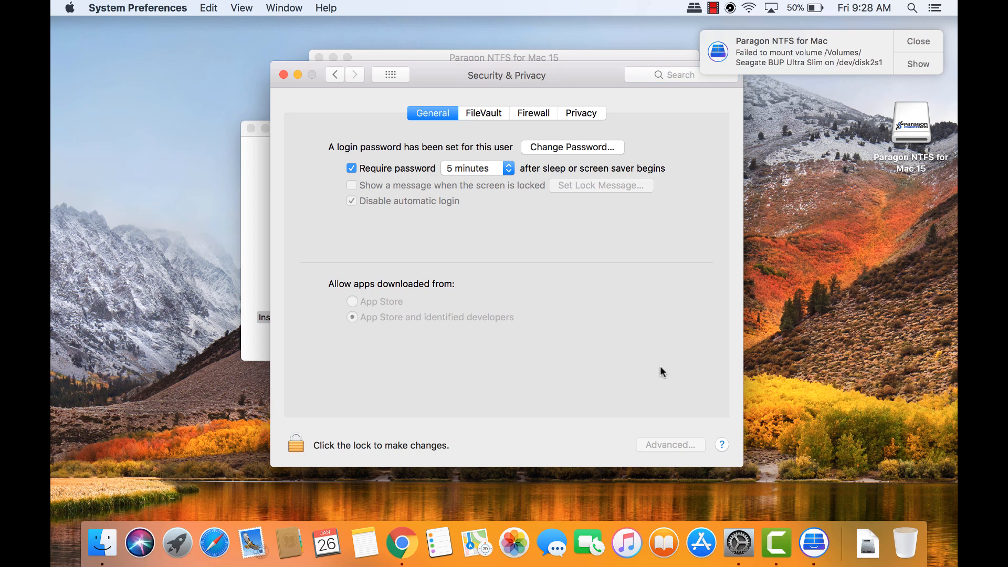
click(918, 41)
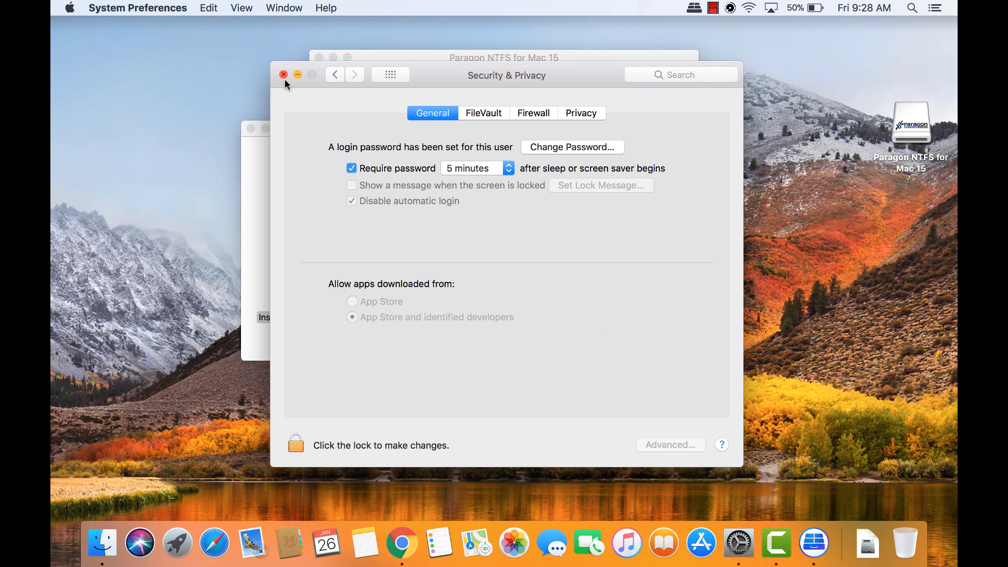
click(283, 75)
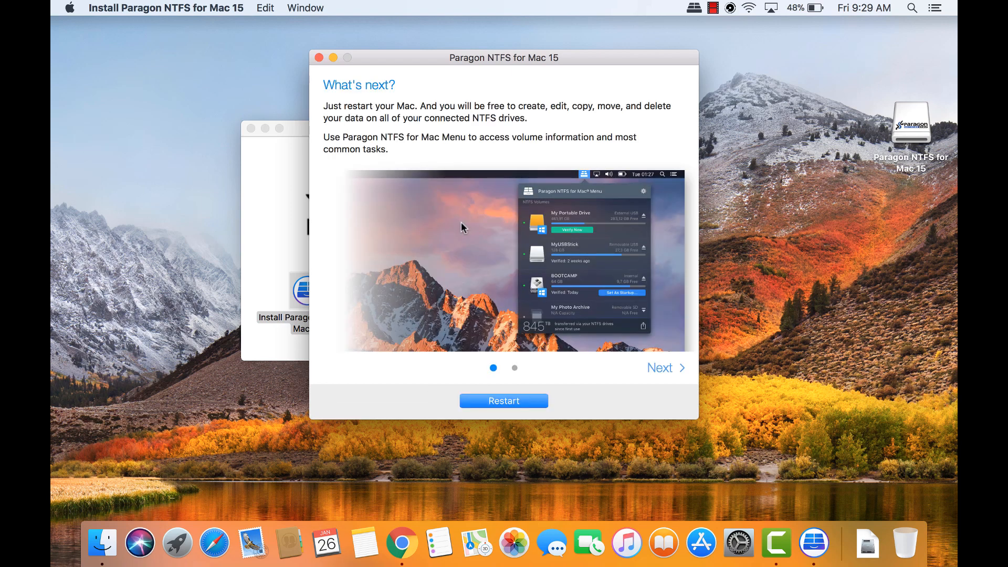
mouse_move(609, 346)
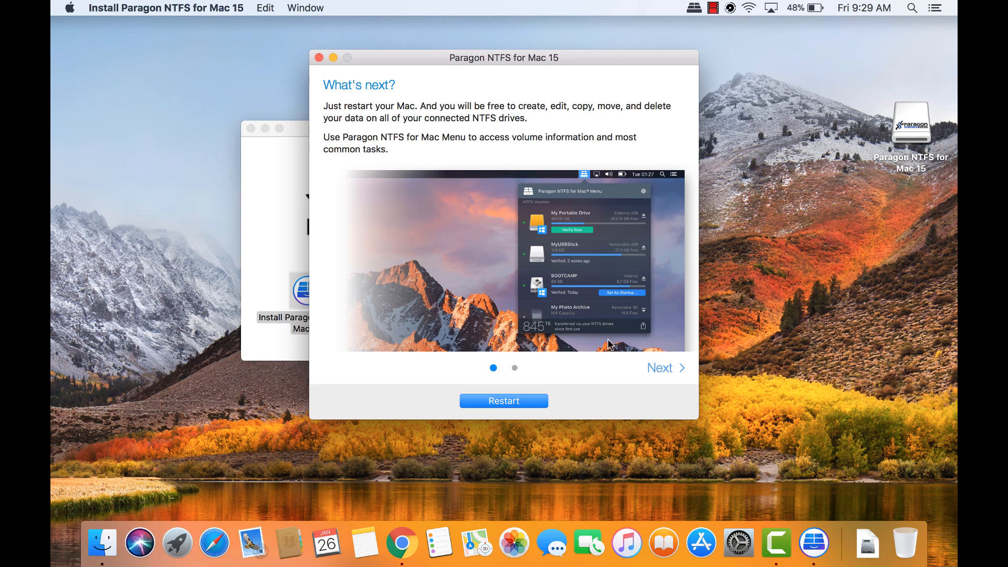
mouse_move(662, 378)
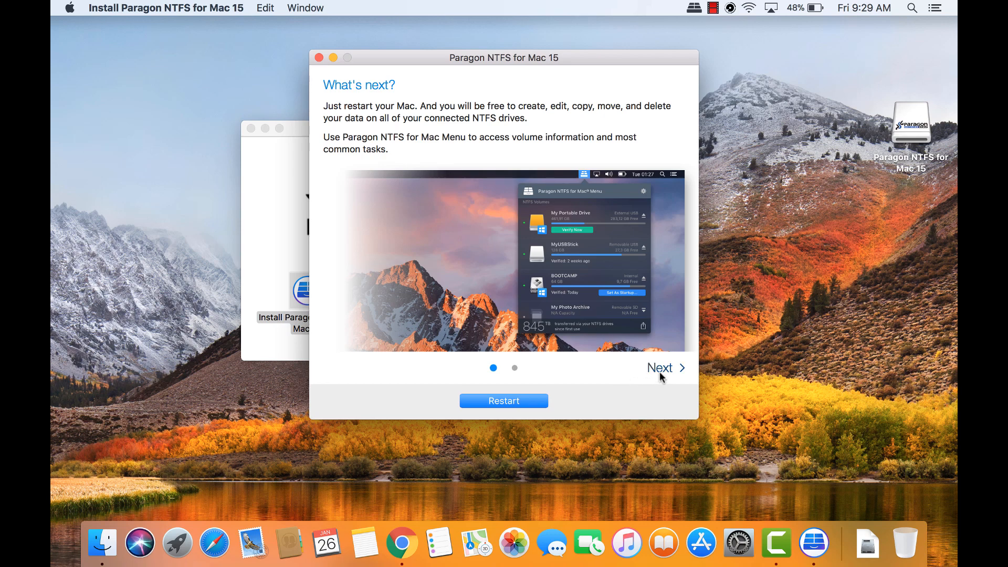
Step: Advance past the What's next? tips and choose Restart to close the installer
click(660, 367)
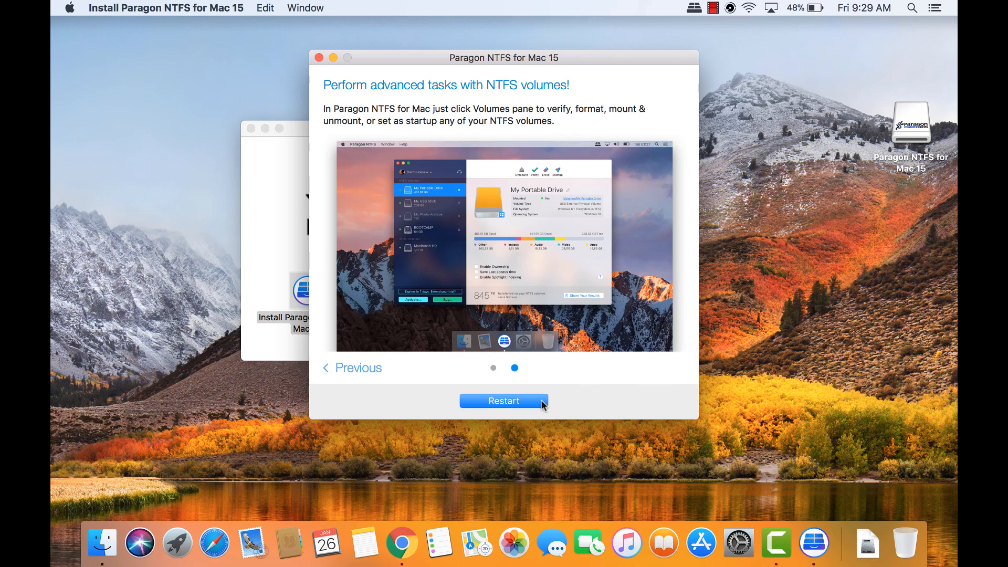
click(503, 400)
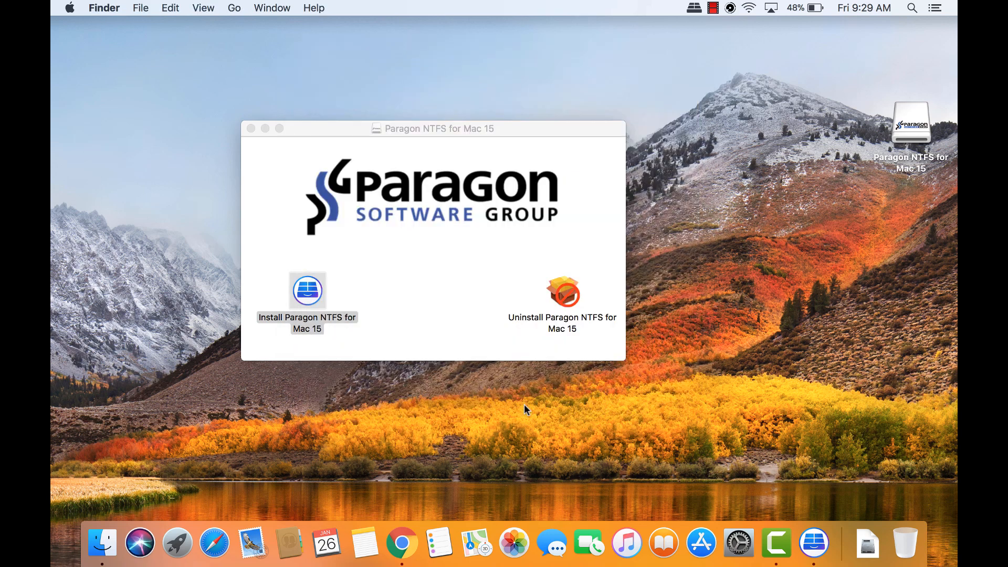